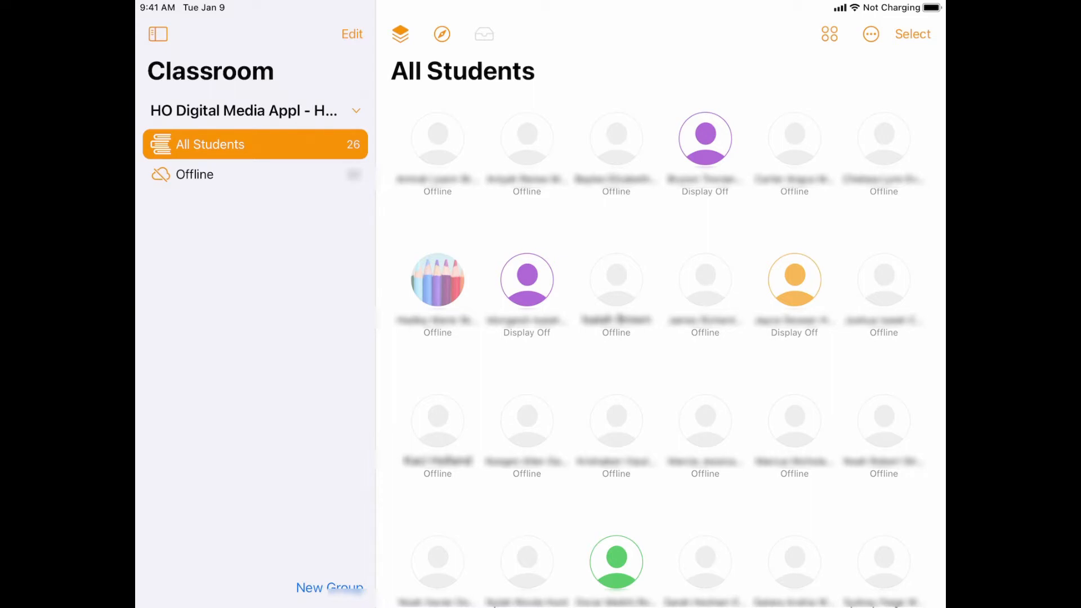
# - Enable 'Lock in app after opening' for one student's Open options and return to their actions
pyautogui.scroll(-3)
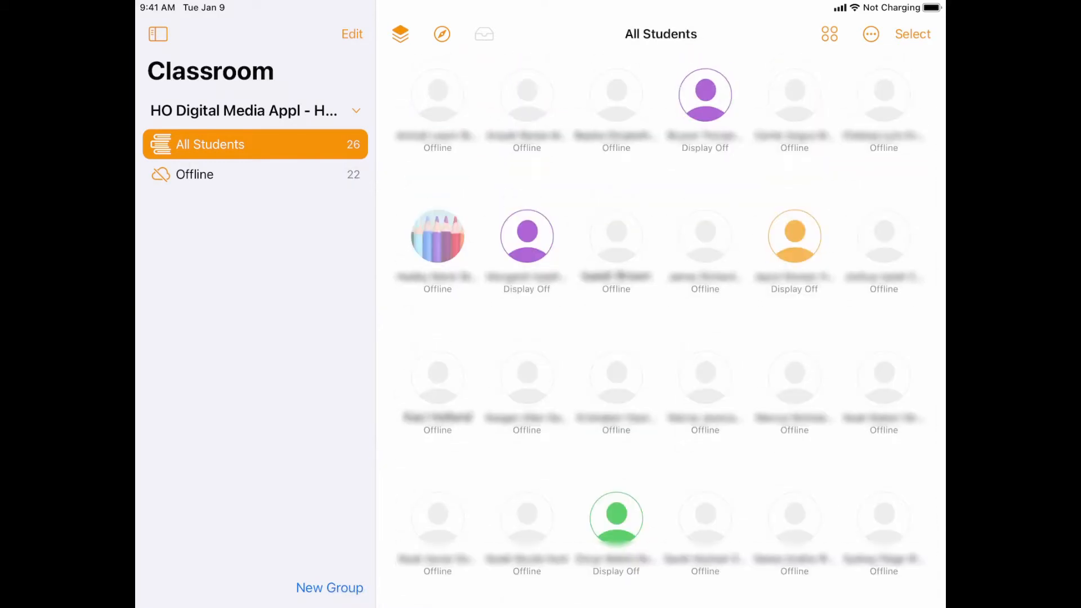
pyautogui.click(527, 236)
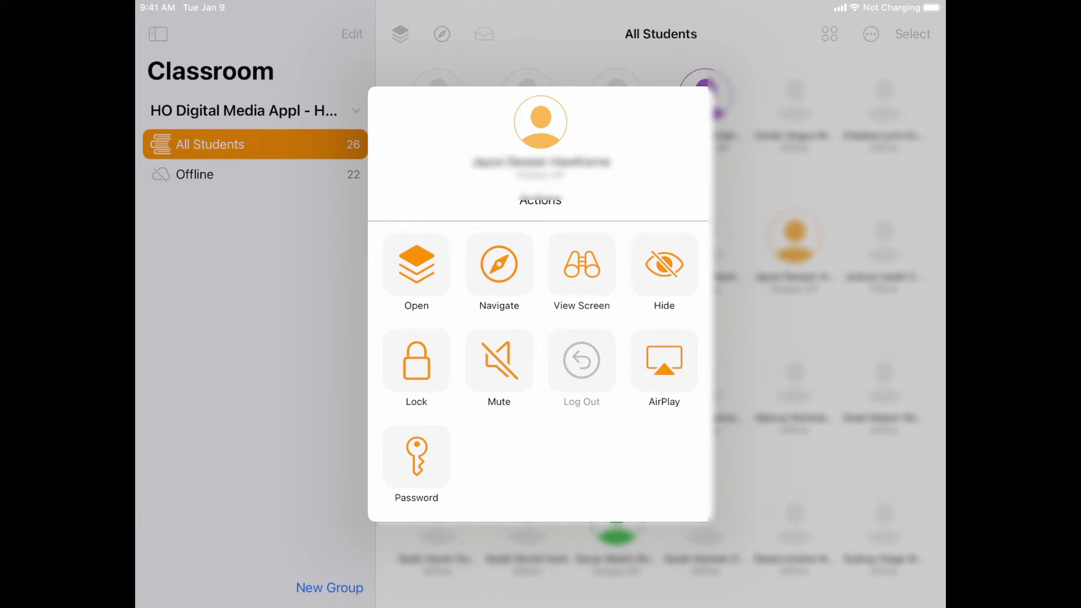
pyautogui.click(417, 271)
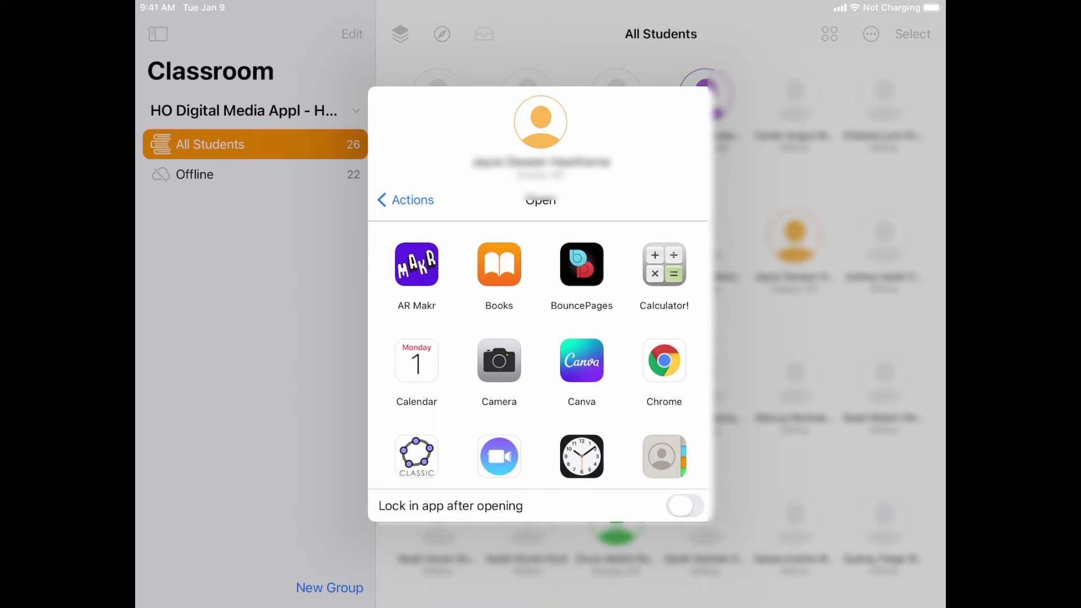
pyautogui.click(685, 506)
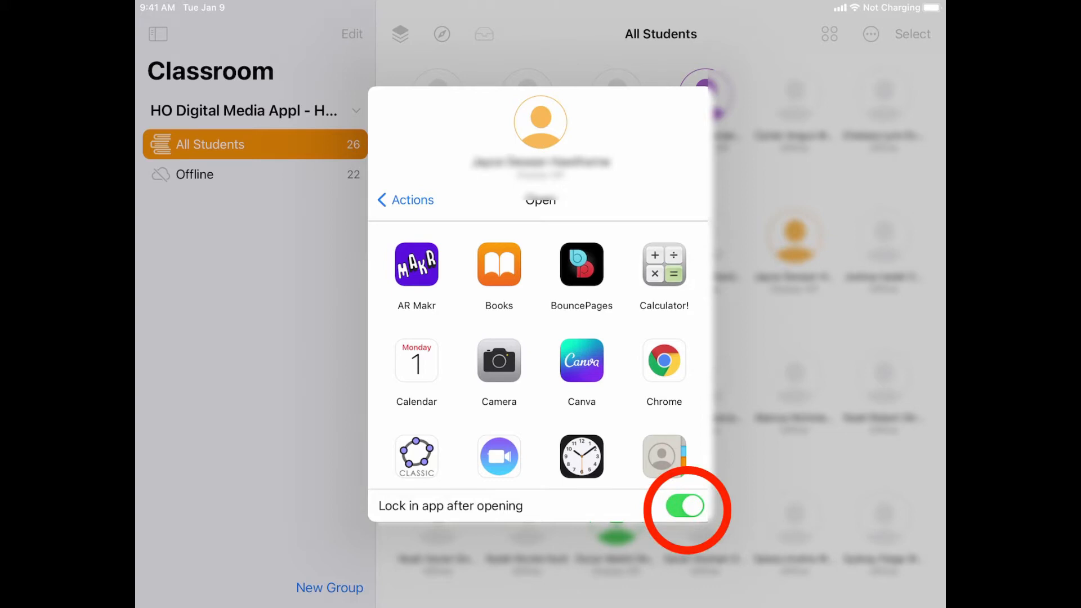
pyautogui.click(684, 505)
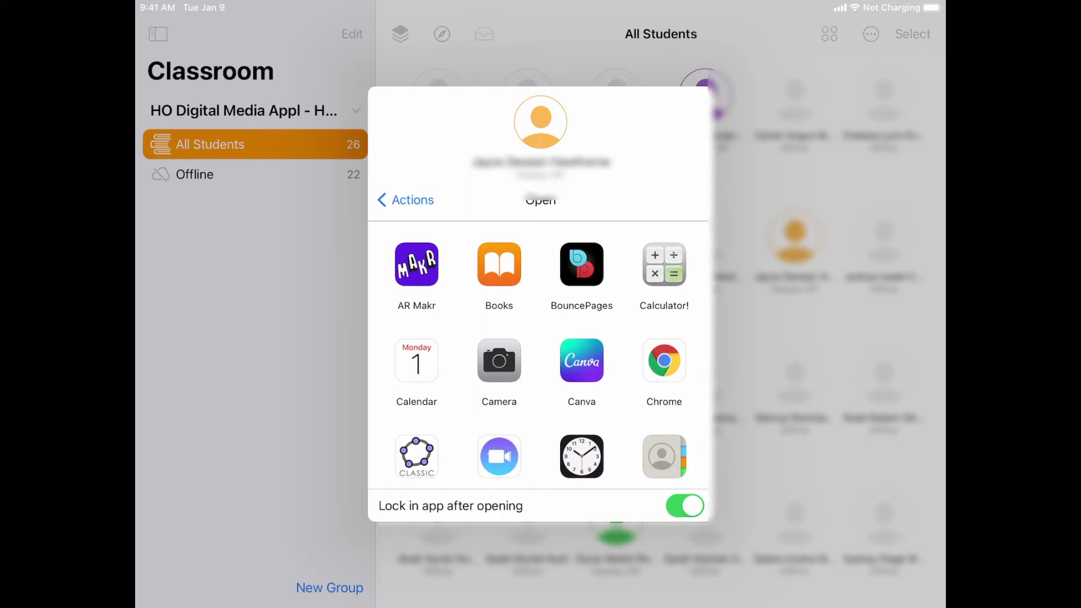
pyautogui.click(406, 200)
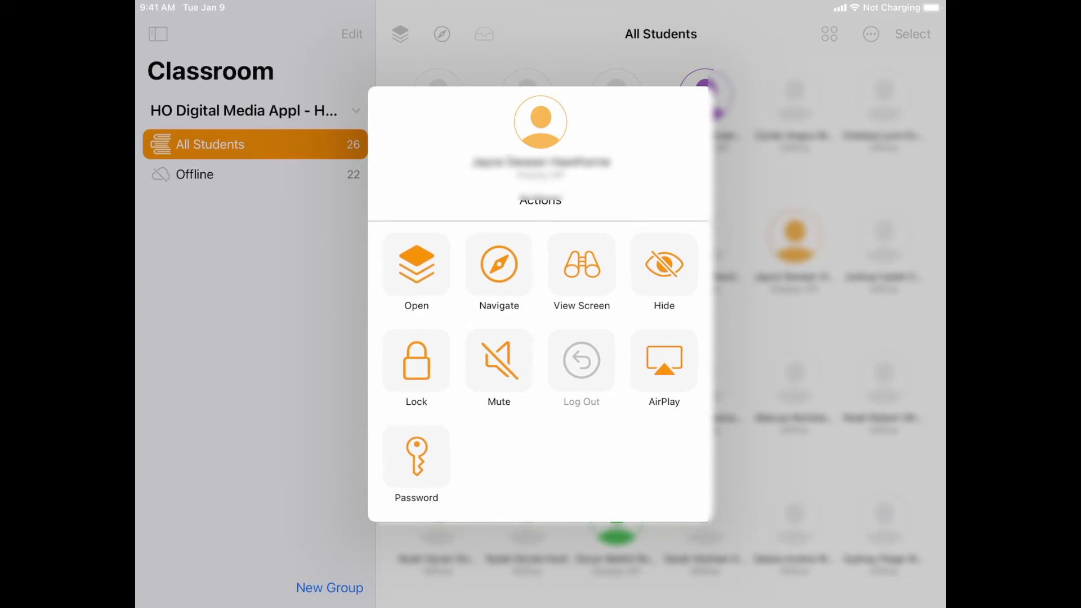
# - Browse Navigate destinations and Safari bookmarks with lock-in-app enabled, then return to actions
pyautogui.click(499, 269)
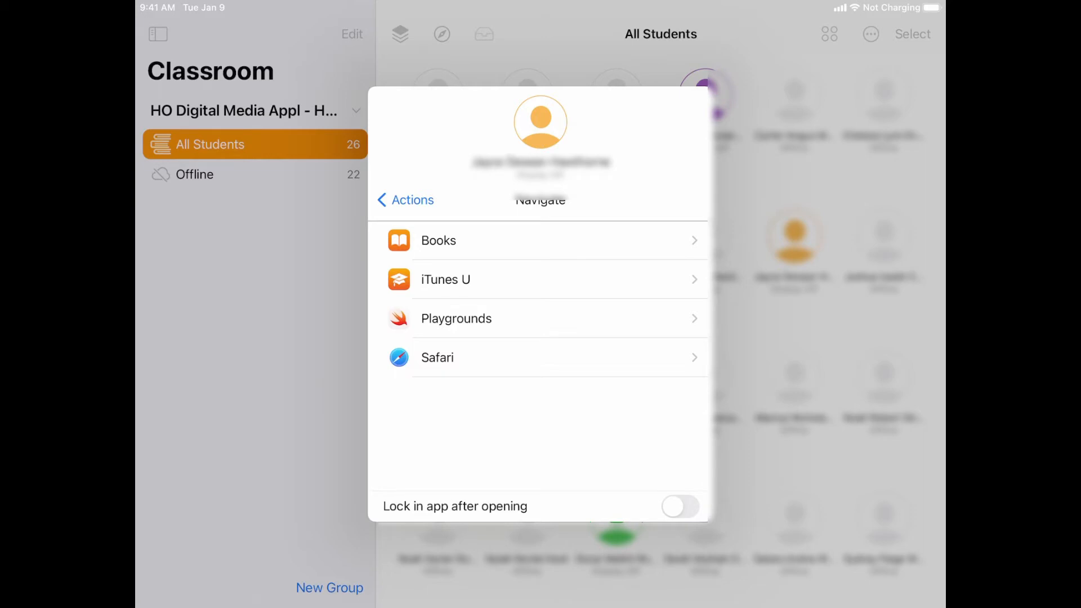
pyautogui.click(437, 357)
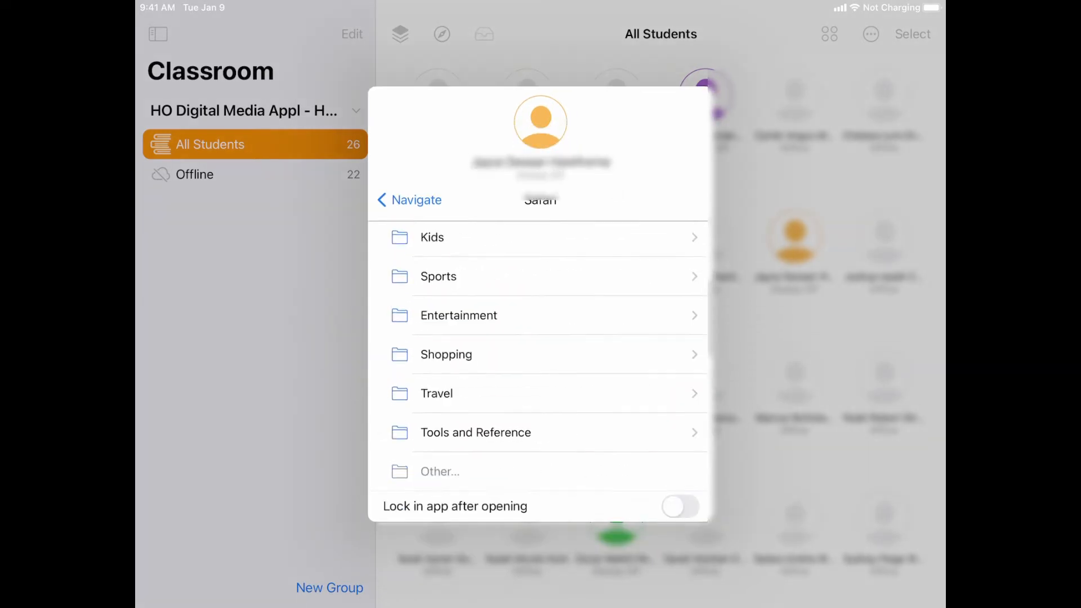
pyautogui.scroll(-3)
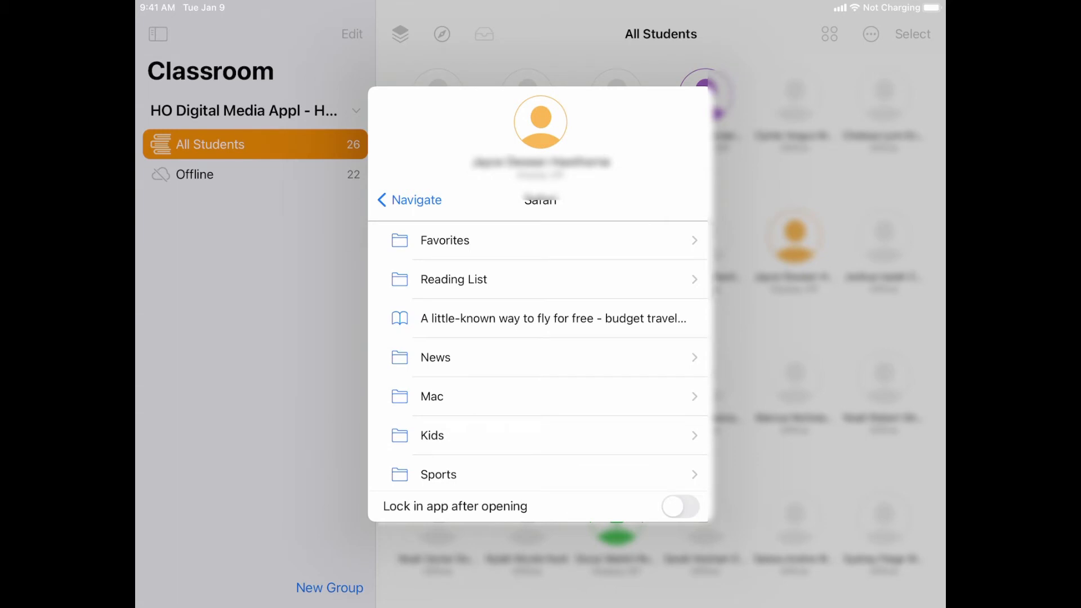
pyautogui.click(408, 200)
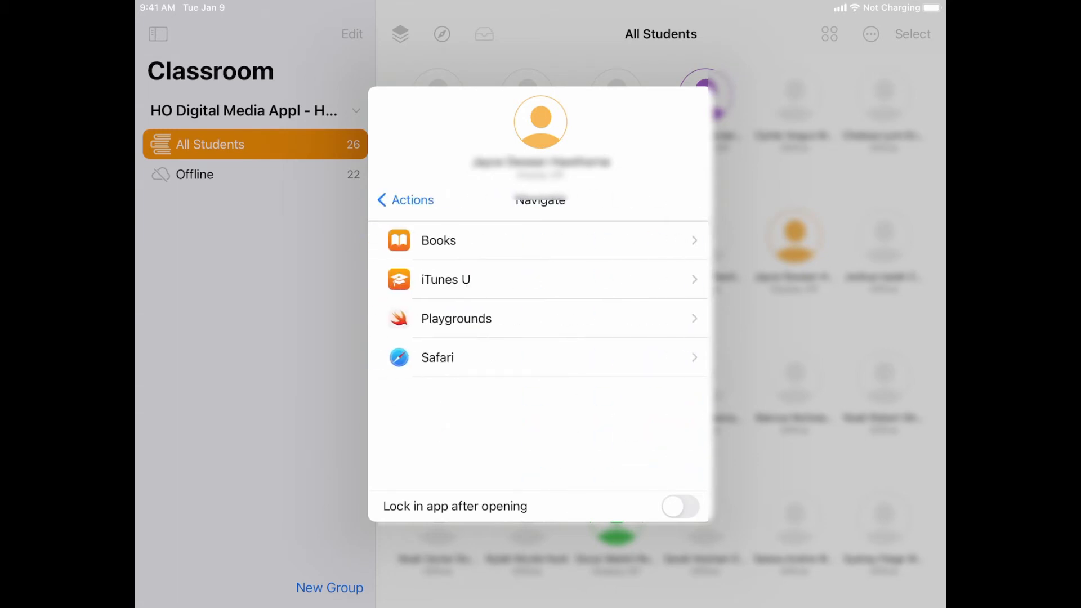
pyautogui.click(679, 505)
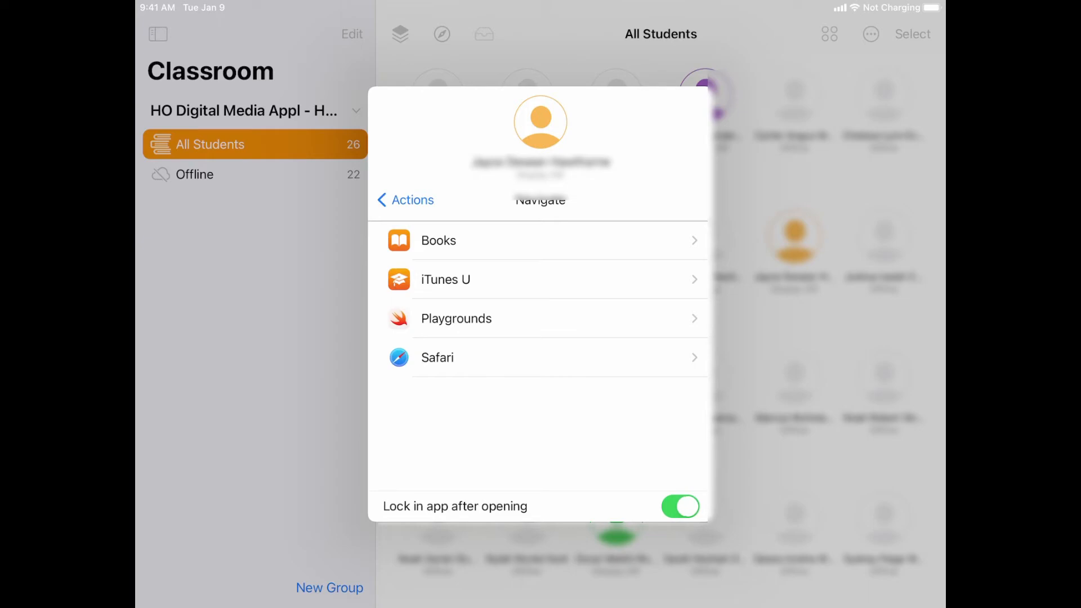
pyautogui.click(406, 201)
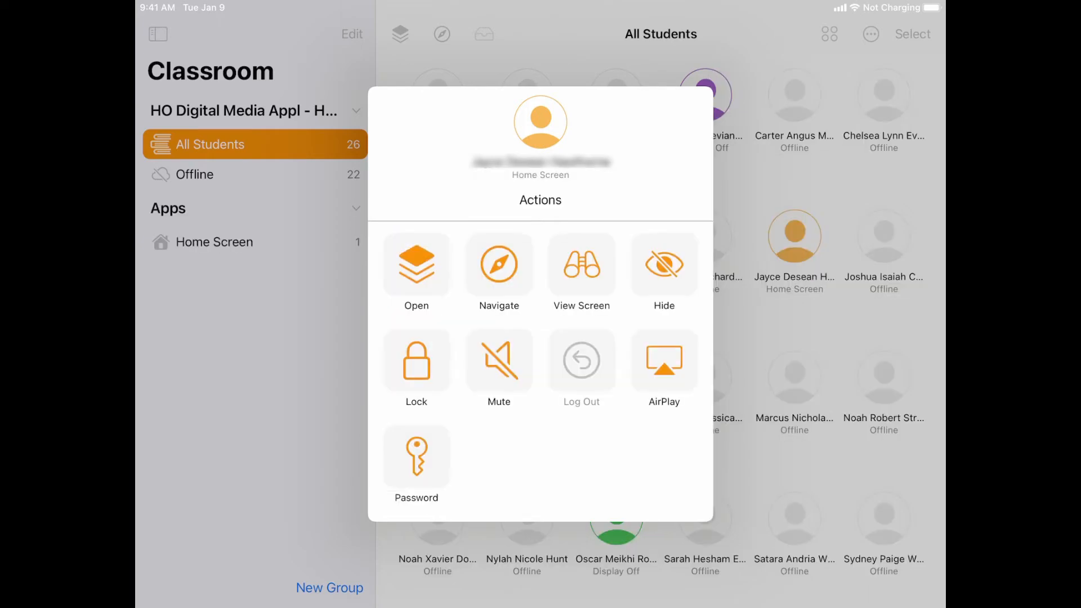
# - Hide the apps on the student's iPad and dismiss the confirmation
pyautogui.click(581, 264)
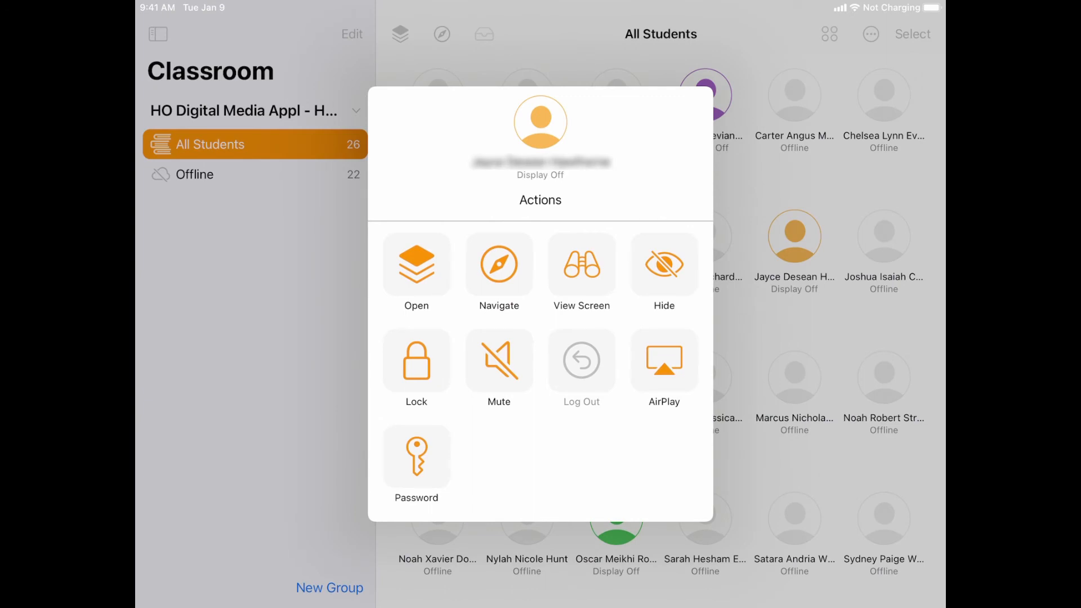
pyautogui.click(662, 263)
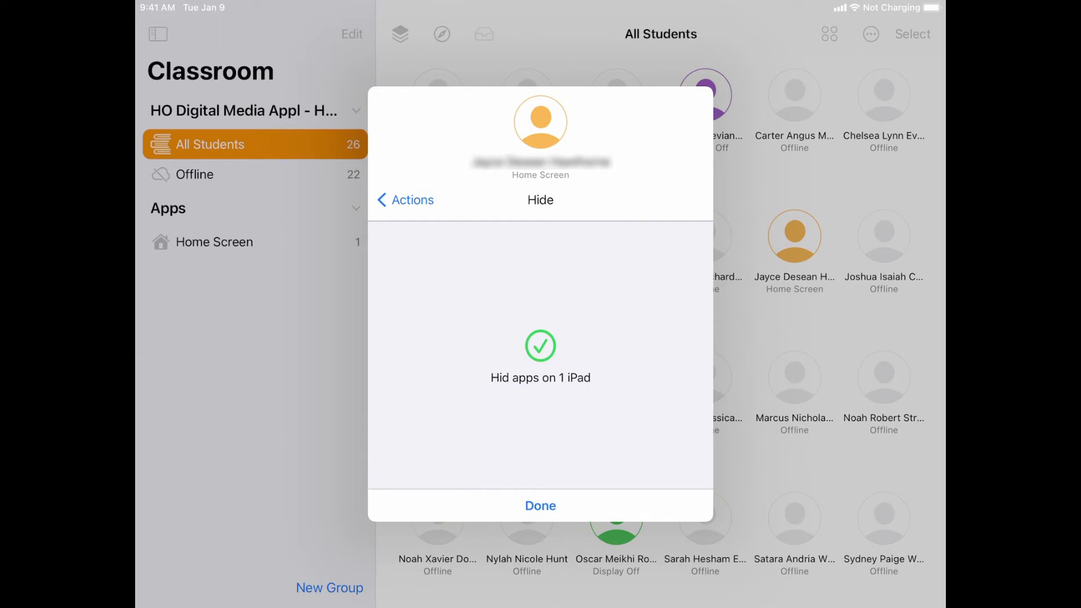
pyautogui.click(405, 201)
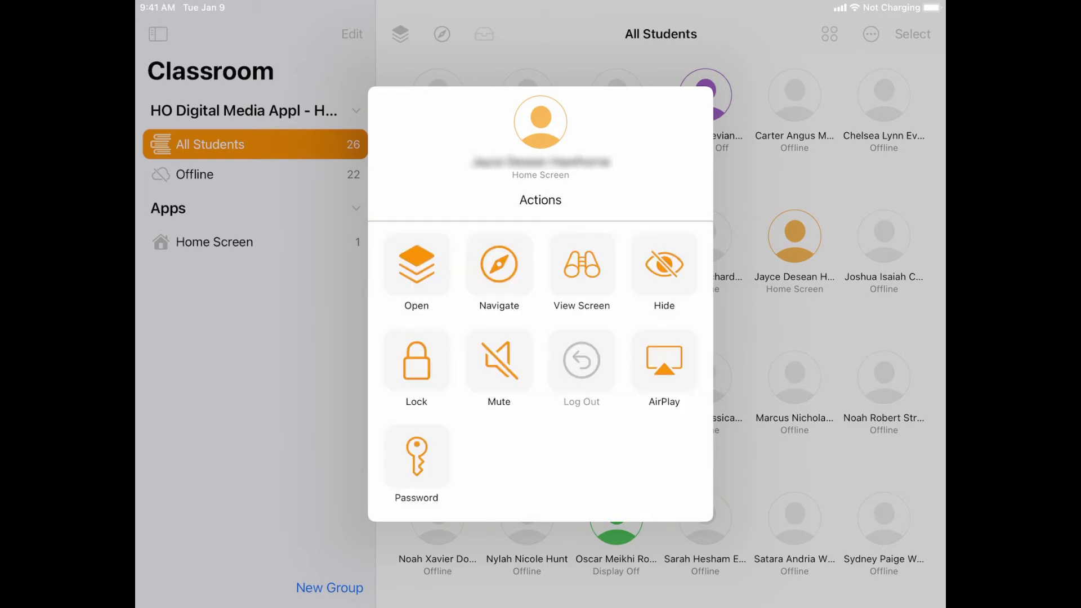
# - Lock the student's iPad and return to the class grid showing one locked device
pyautogui.click(417, 360)
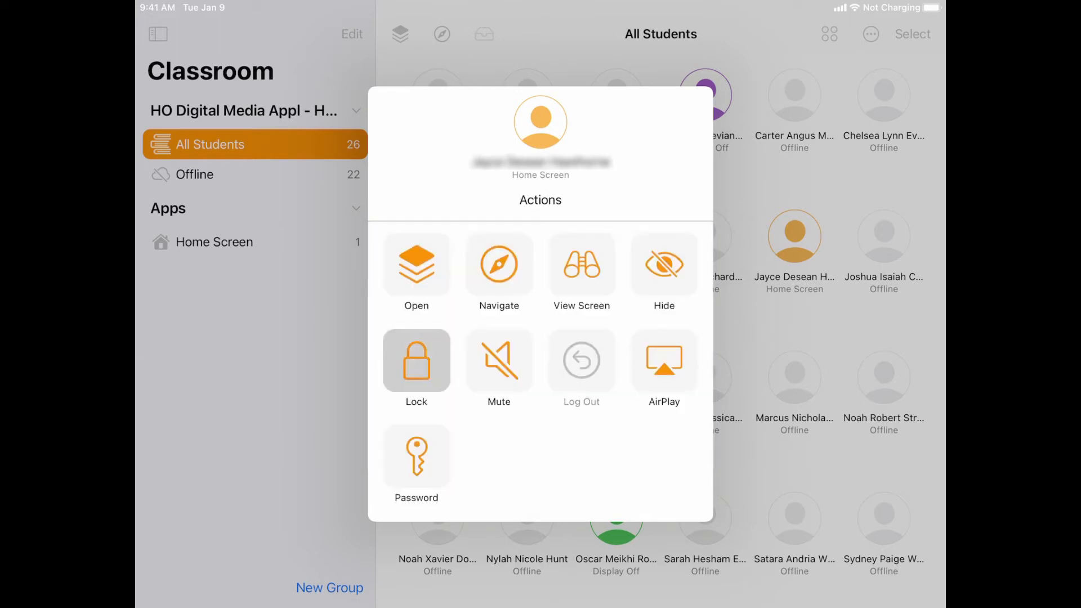
pyautogui.click(416, 359)
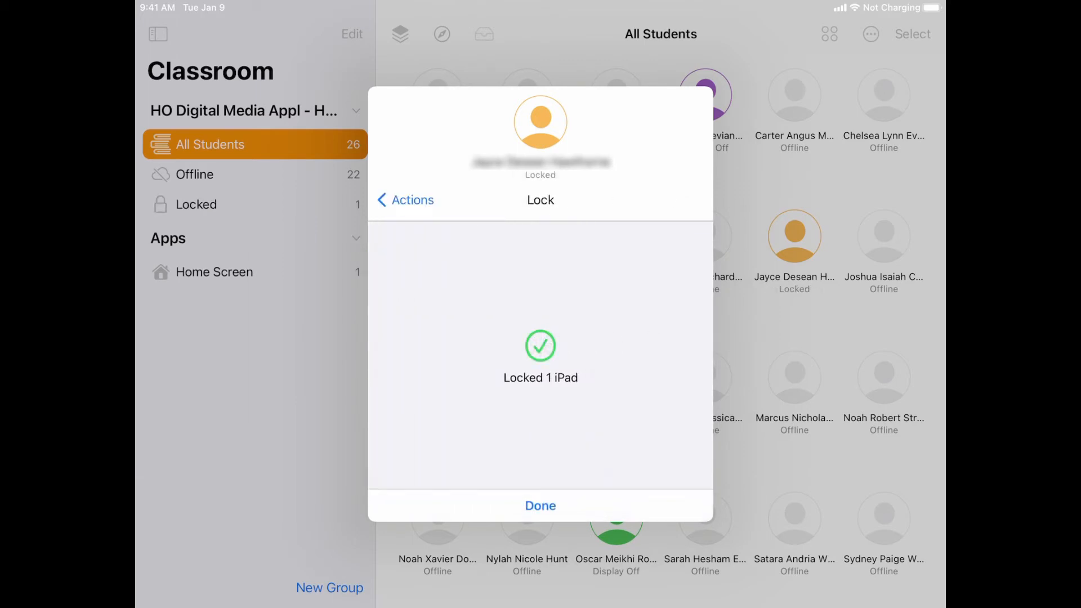
pyautogui.click(540, 506)
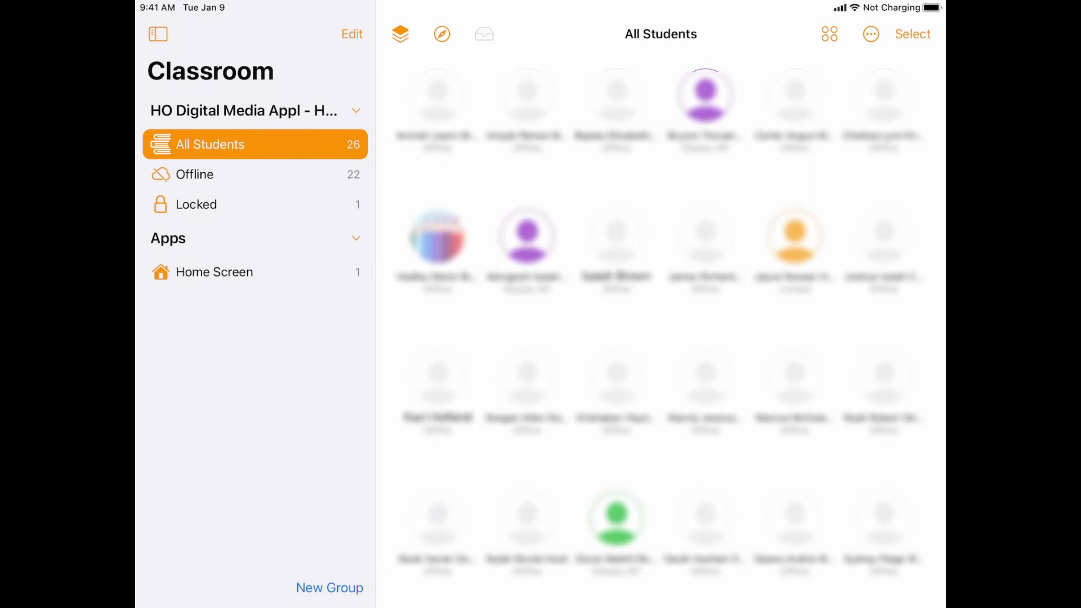
# - Unlock the student's iPad so the Locked group disappears from the class view
pyautogui.click(196, 204)
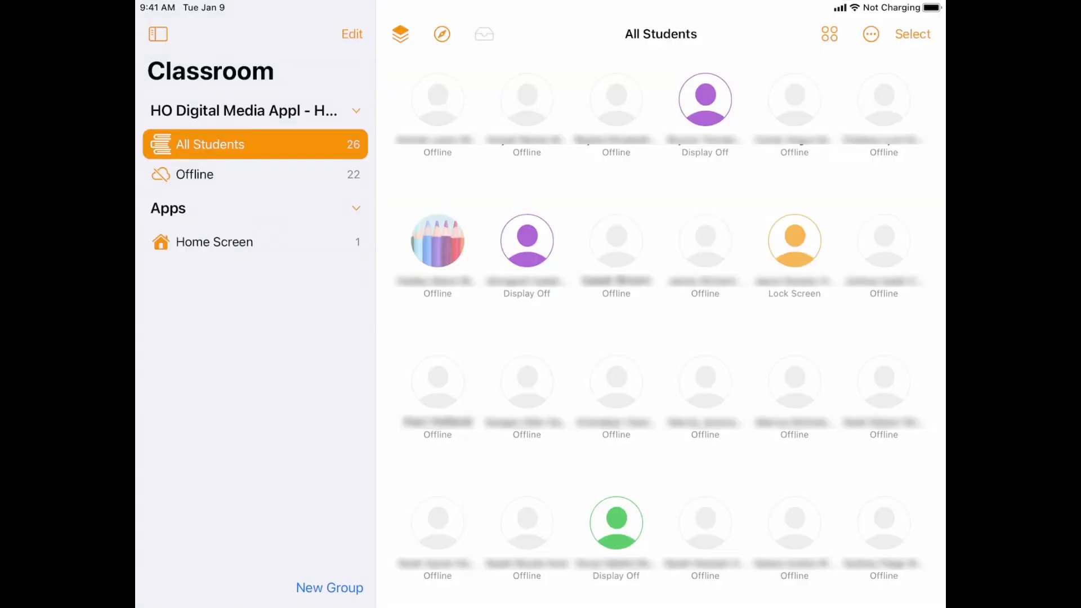
# - Mute the student's iPad and return to their action choices
pyautogui.click(794, 241)
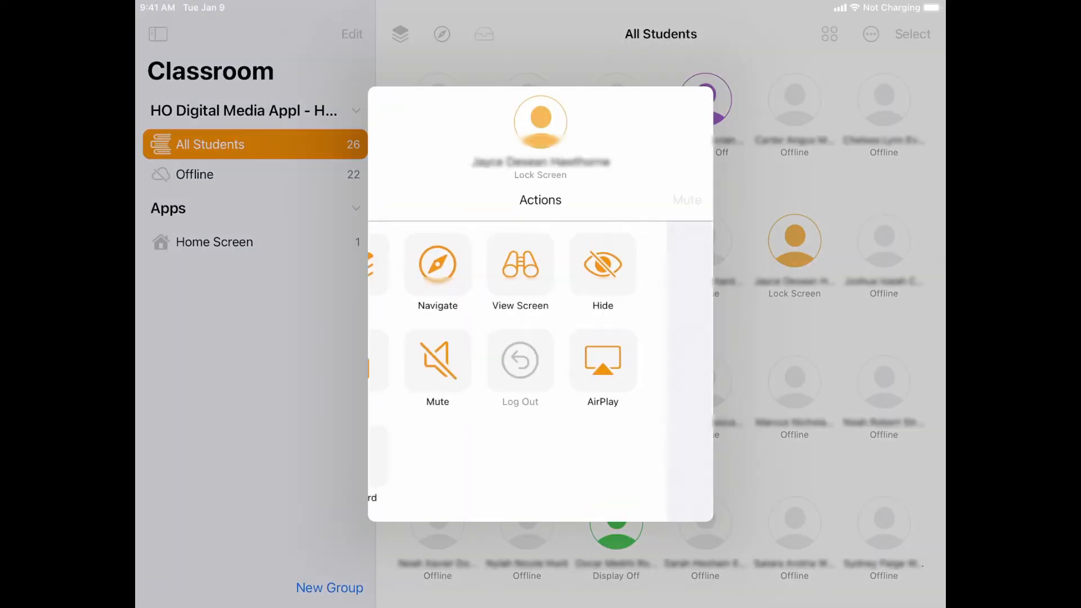
pyautogui.click(437, 360)
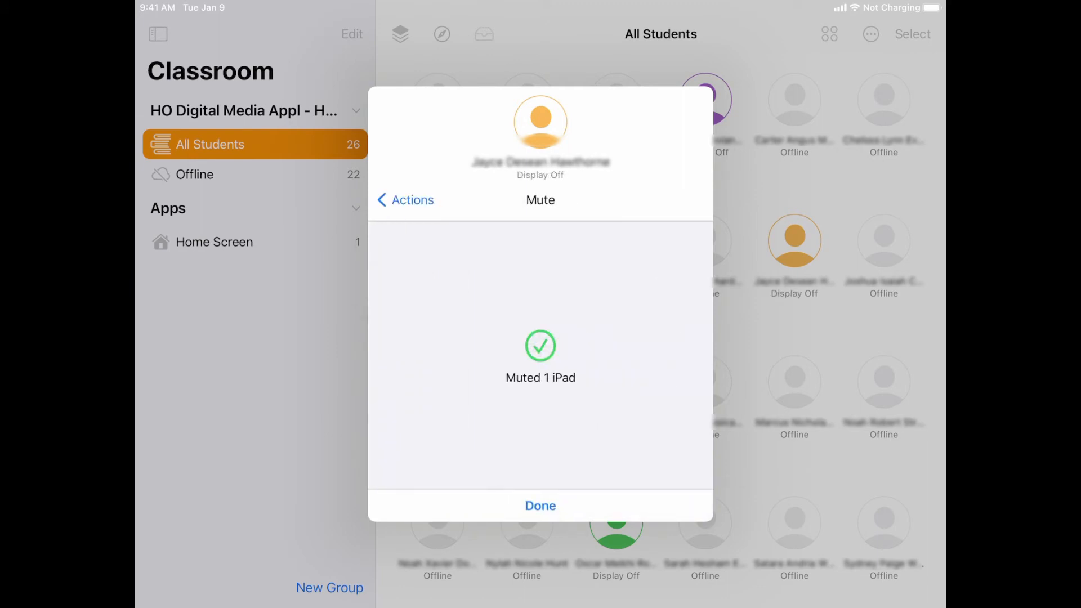
pyautogui.click(406, 201)
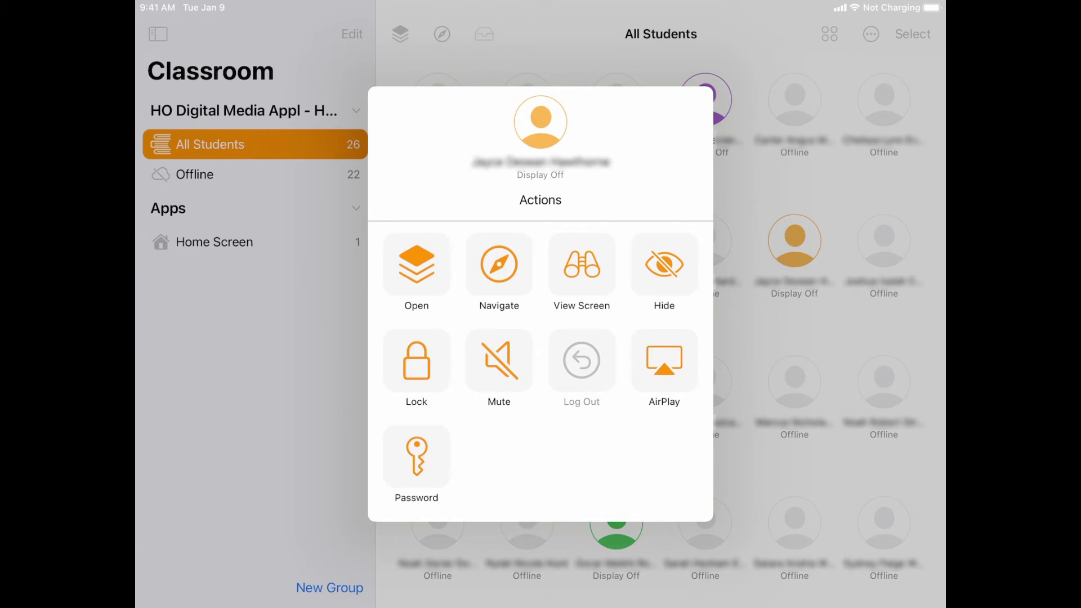
# - Review the Apple TV AirPlay destinations for the student and dismiss the panel
pyautogui.click(663, 361)
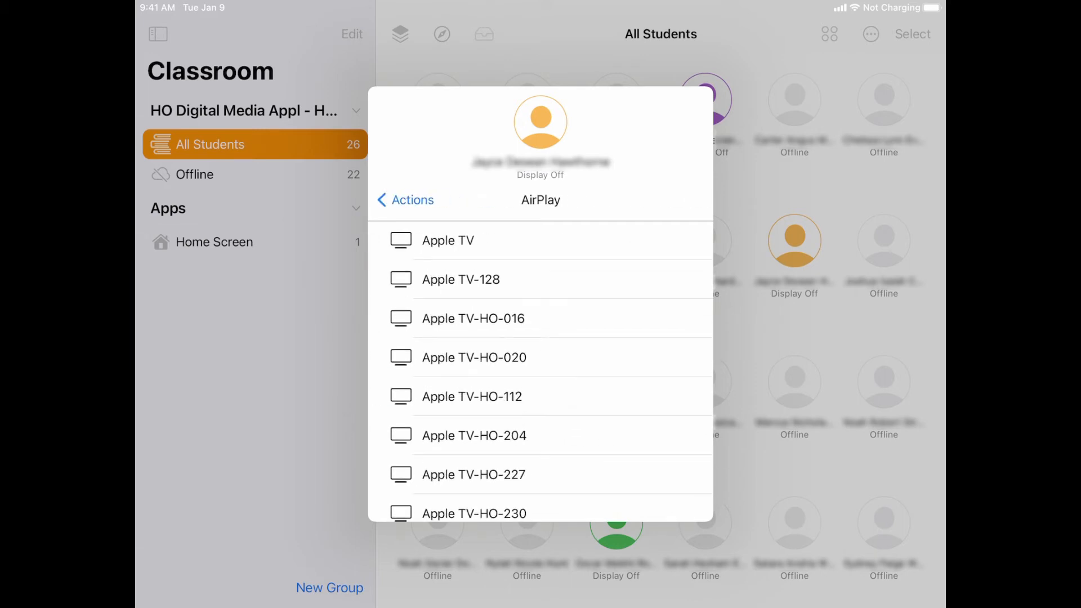
pyautogui.click(405, 201)
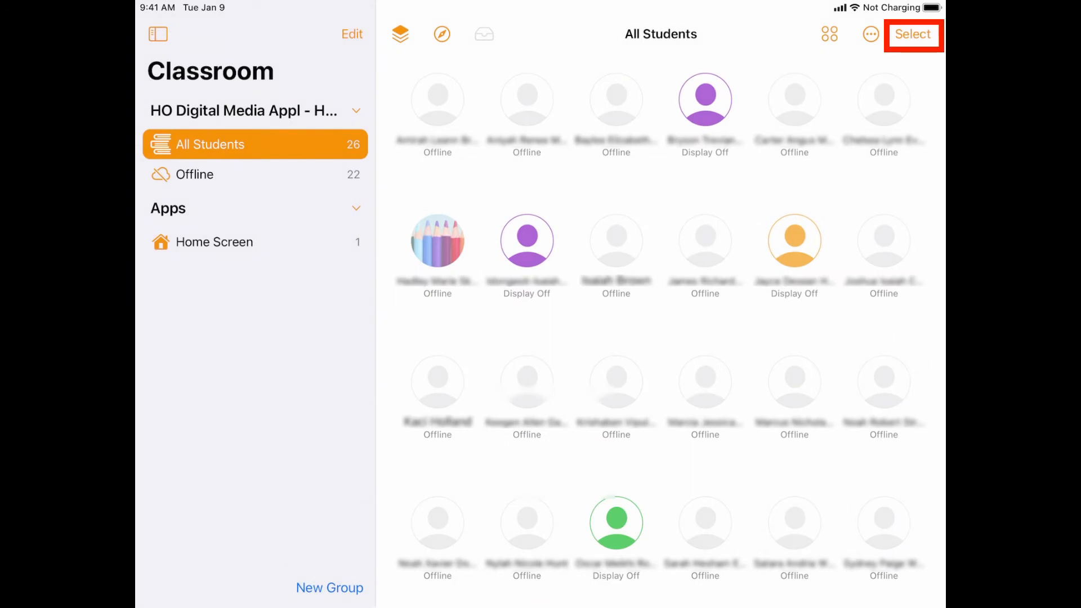
# - Select all 26 students, then switch to Safari on the Apple security updates page
pyautogui.click(912, 35)
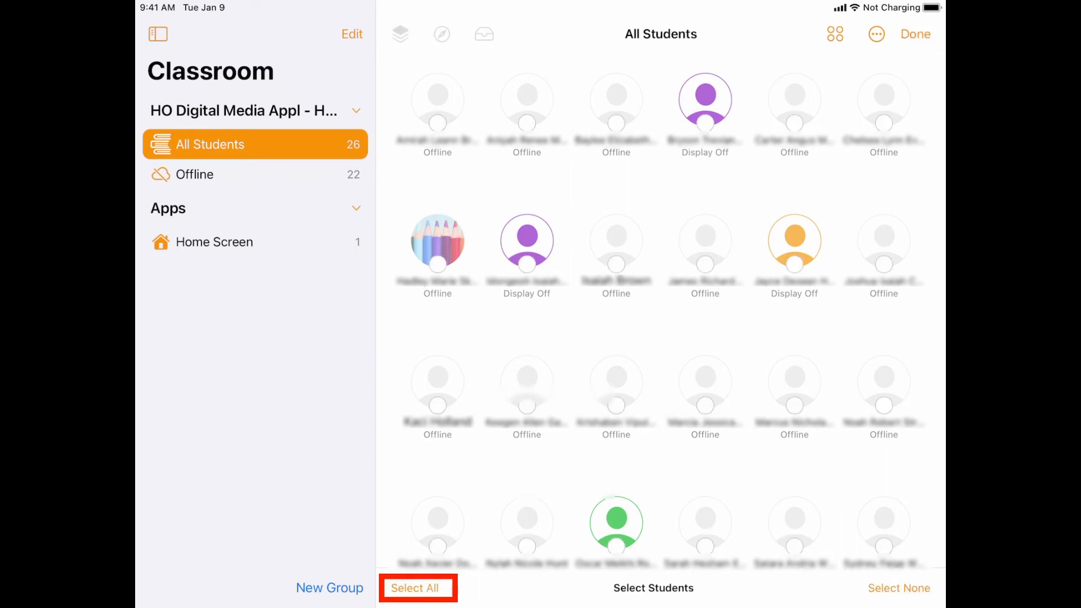
pyautogui.click(414, 588)
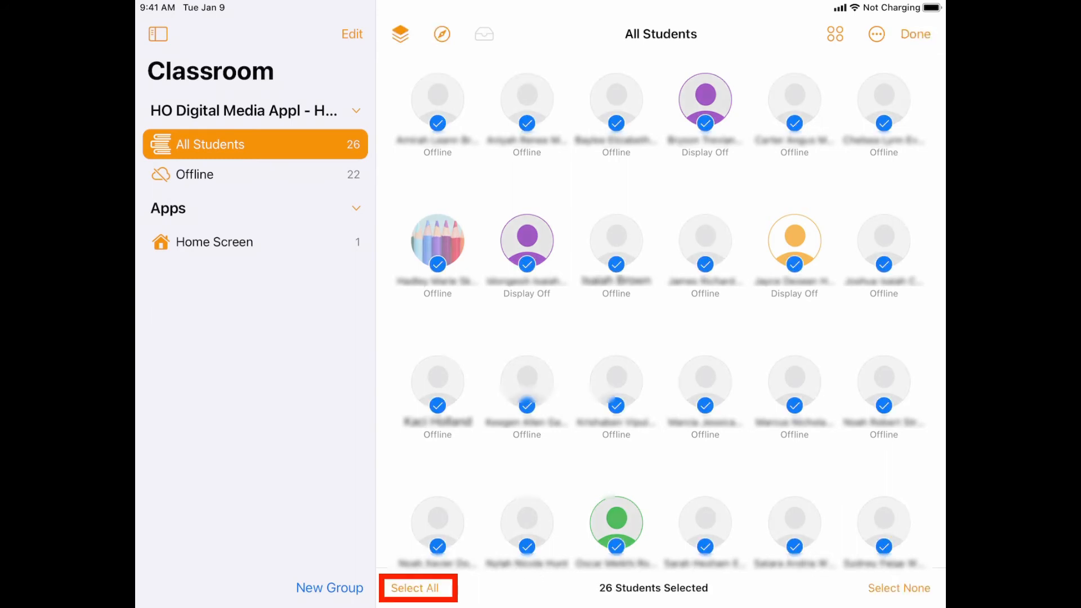
pyautogui.click(415, 588)
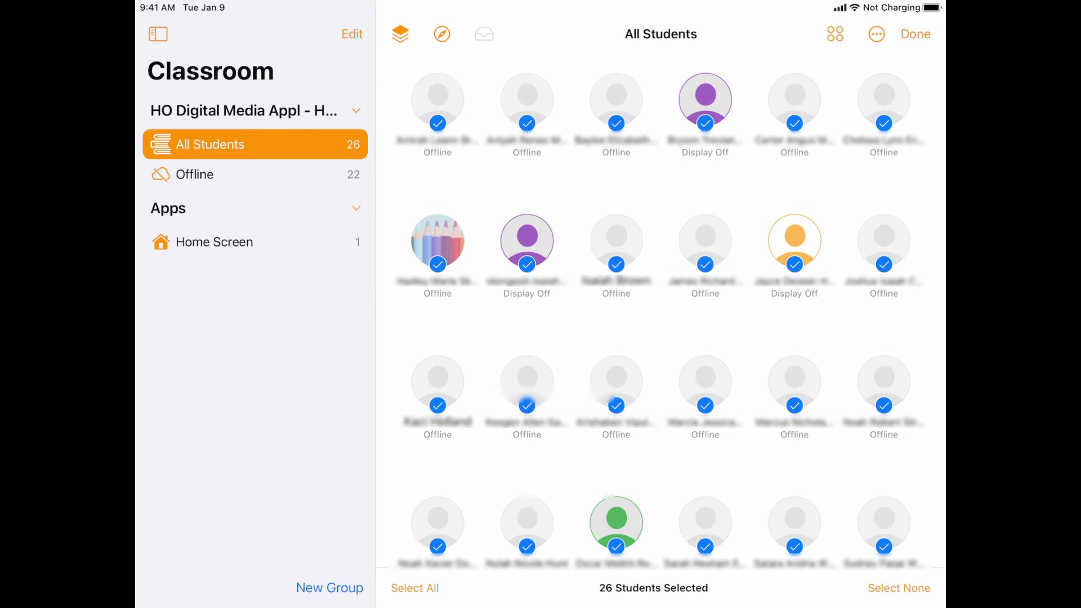
pyautogui.click(399, 34)
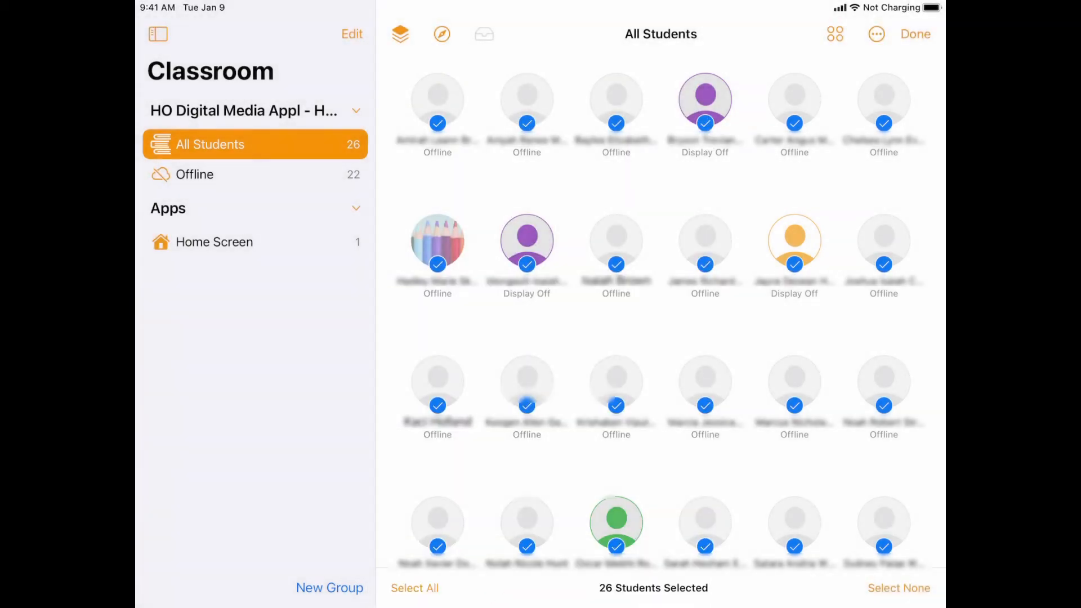
pyautogui.click(441, 34)
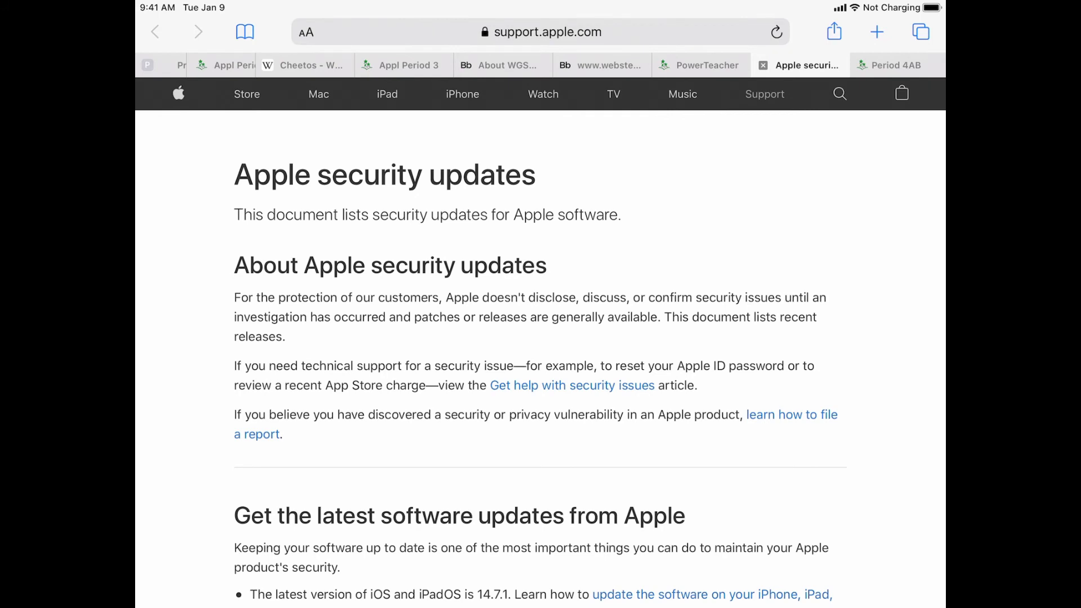
# - AirDrop the security updates page to the HO Digital Media Appl class group and return to the page
pyautogui.click(834, 32)
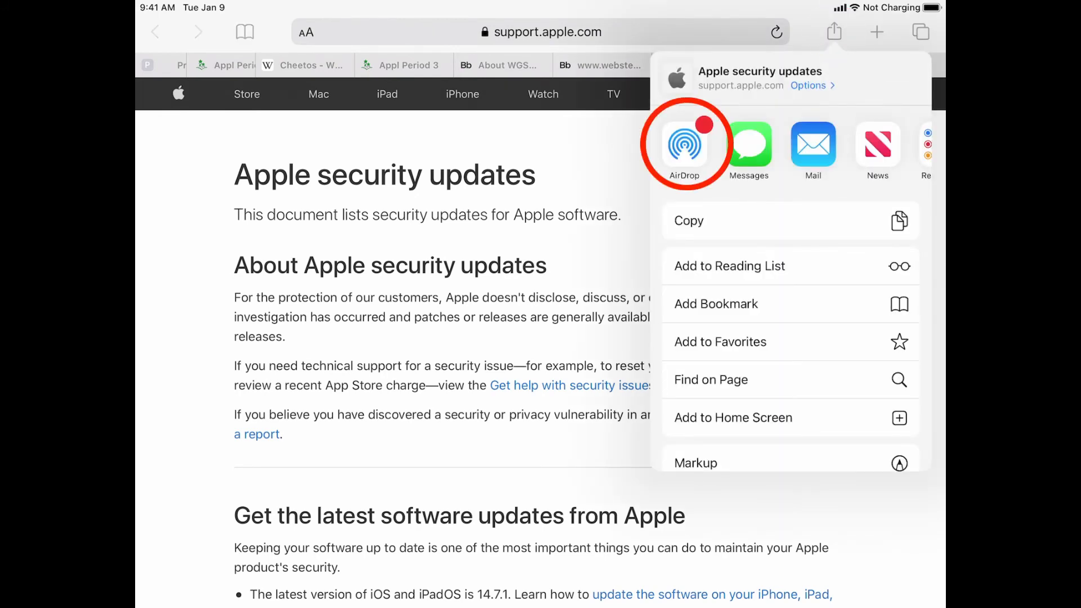
pyautogui.click(683, 145)
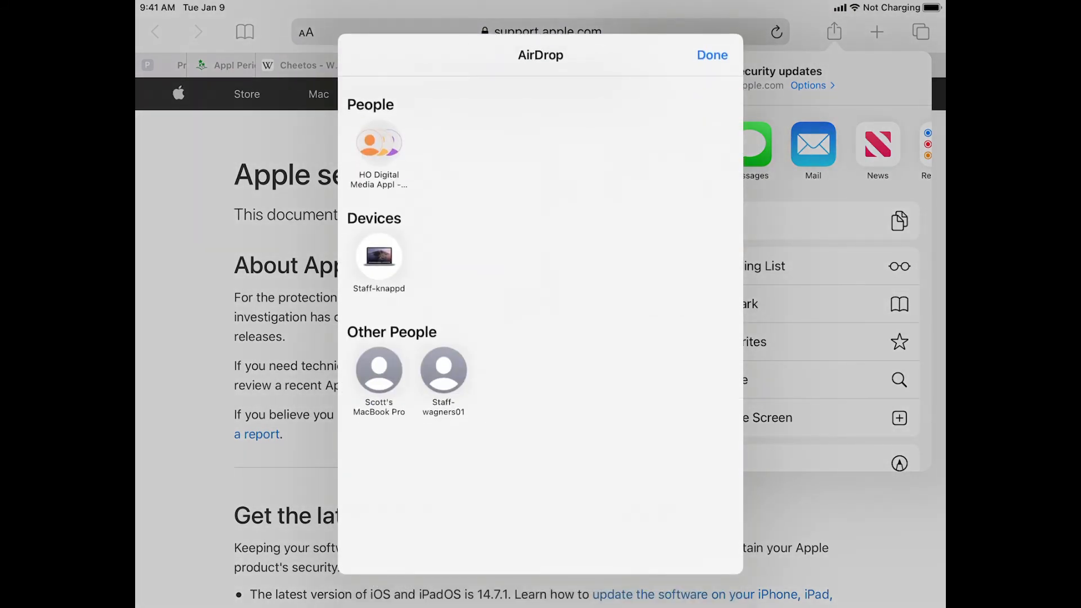
pyautogui.click(378, 143)
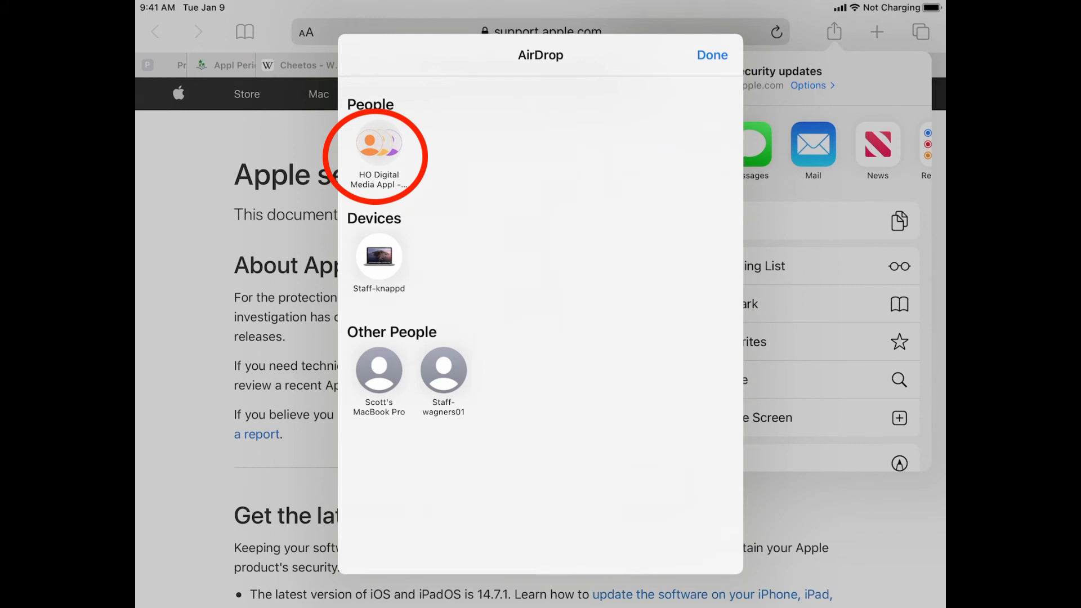
pyautogui.click(379, 145)
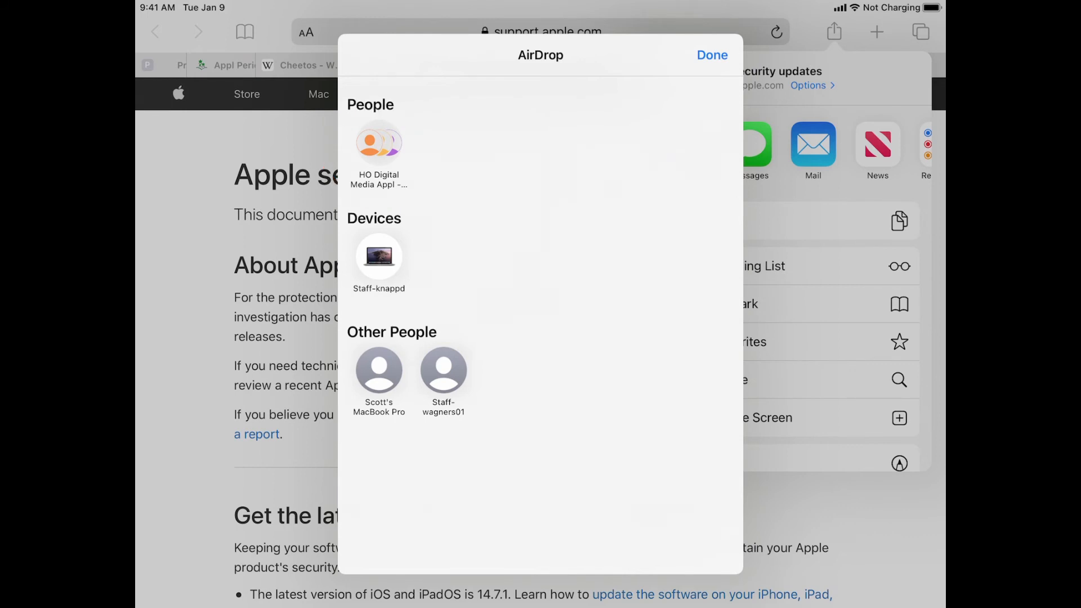
pyautogui.click(710, 54)
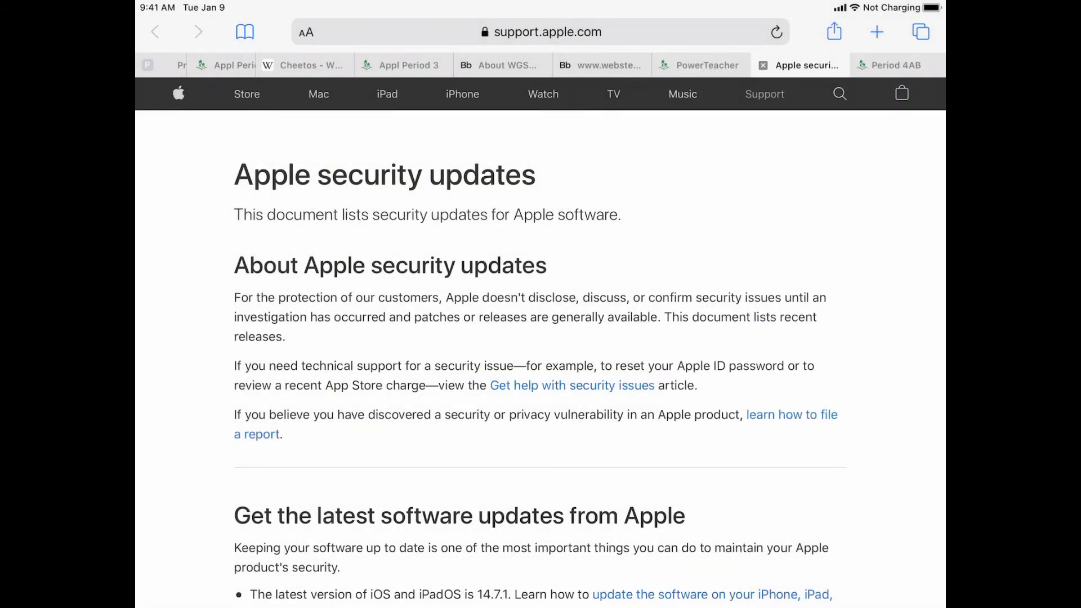
# - Open the Social Media presentation from Files Recents and share it to the class over AirDrop
pyautogui.press('home')
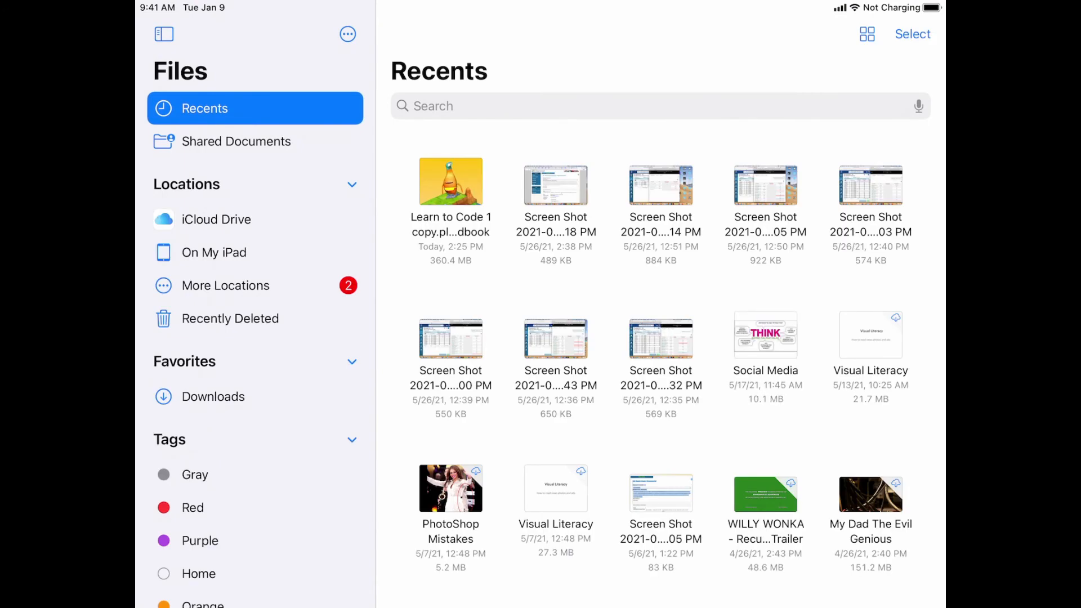
pyautogui.doubleClick(765, 334)
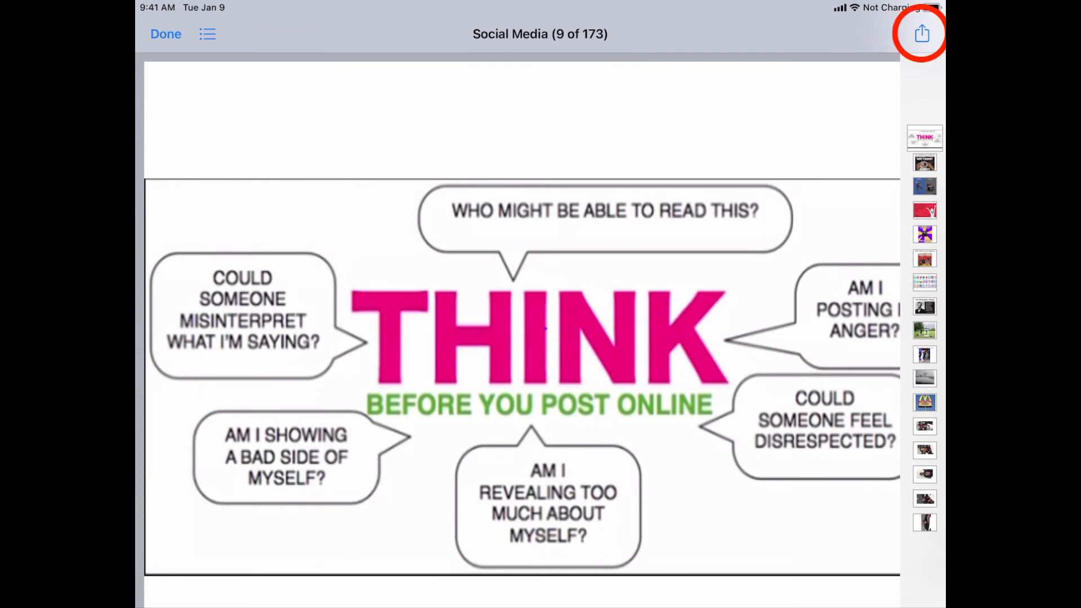
pyautogui.click(922, 33)
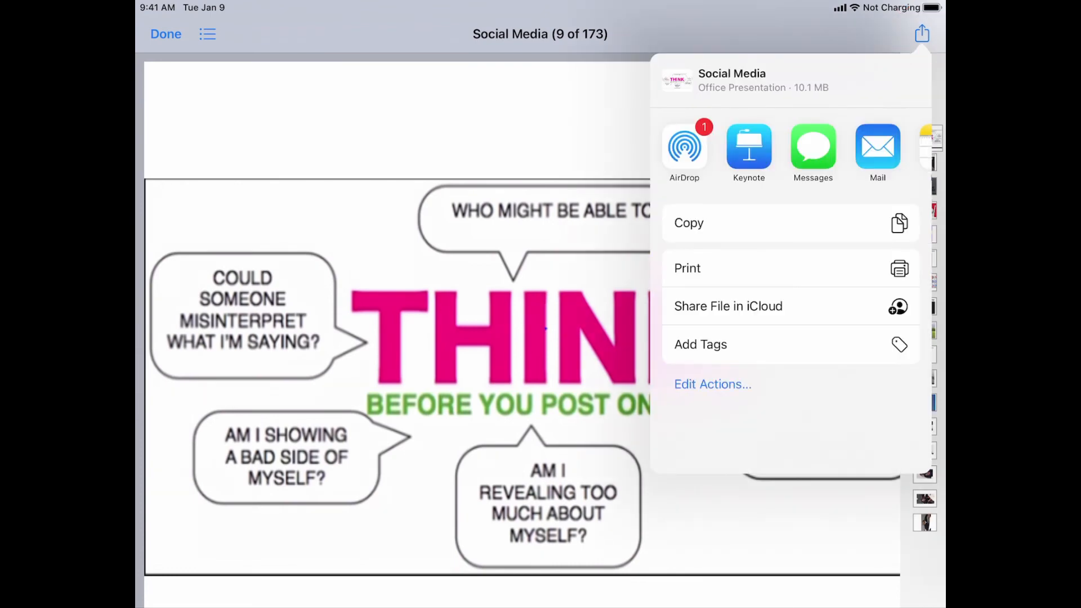
pyautogui.click(683, 145)
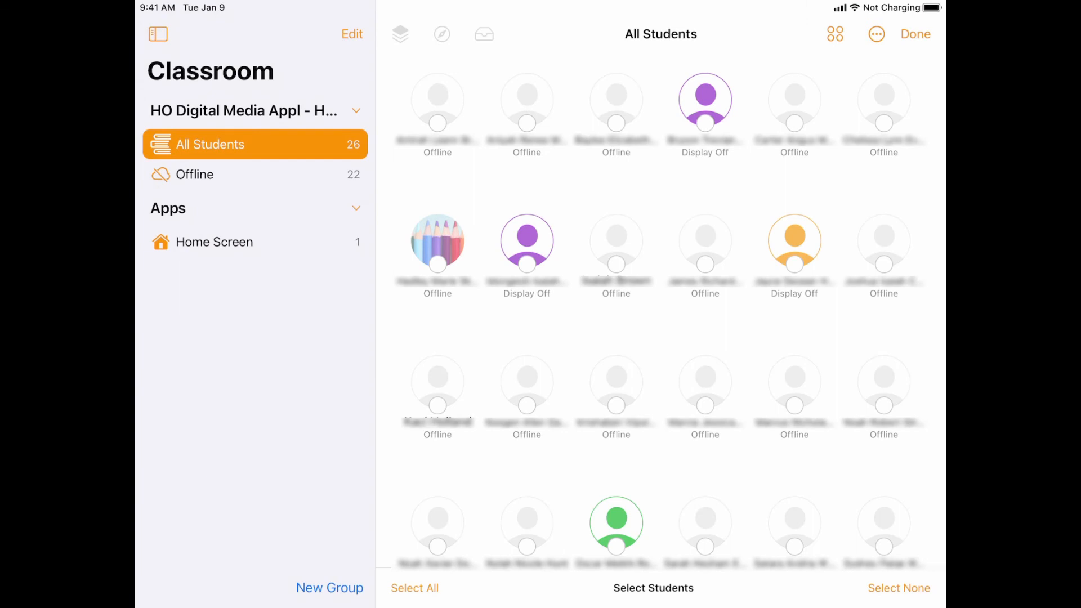
# - Exit student selection and show the whole-class Lock, Hide, Mute and End Class actions
pyautogui.click(705, 100)
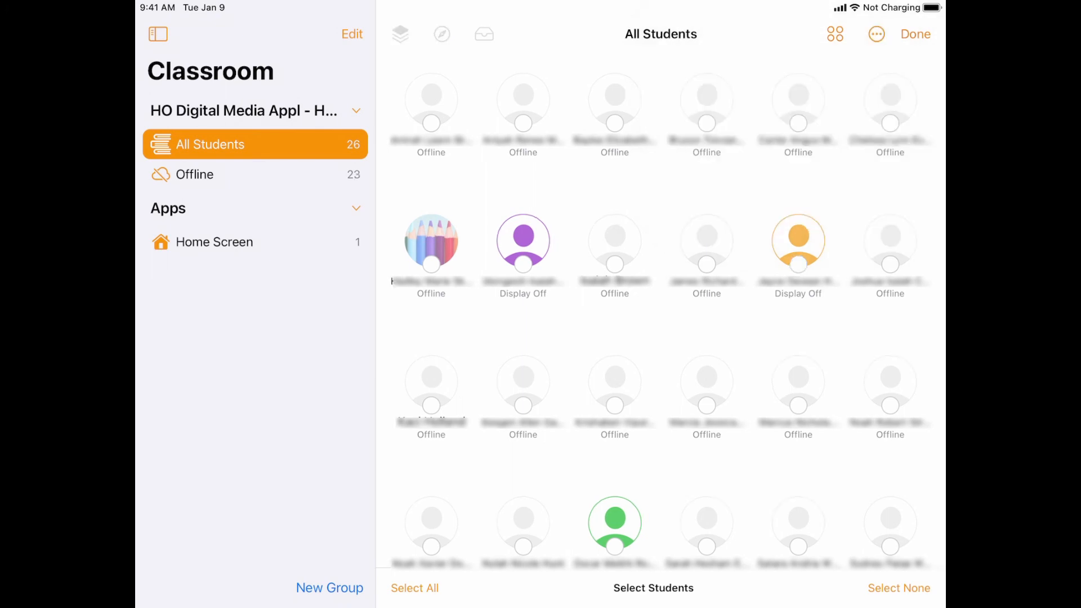
pyautogui.click(914, 34)
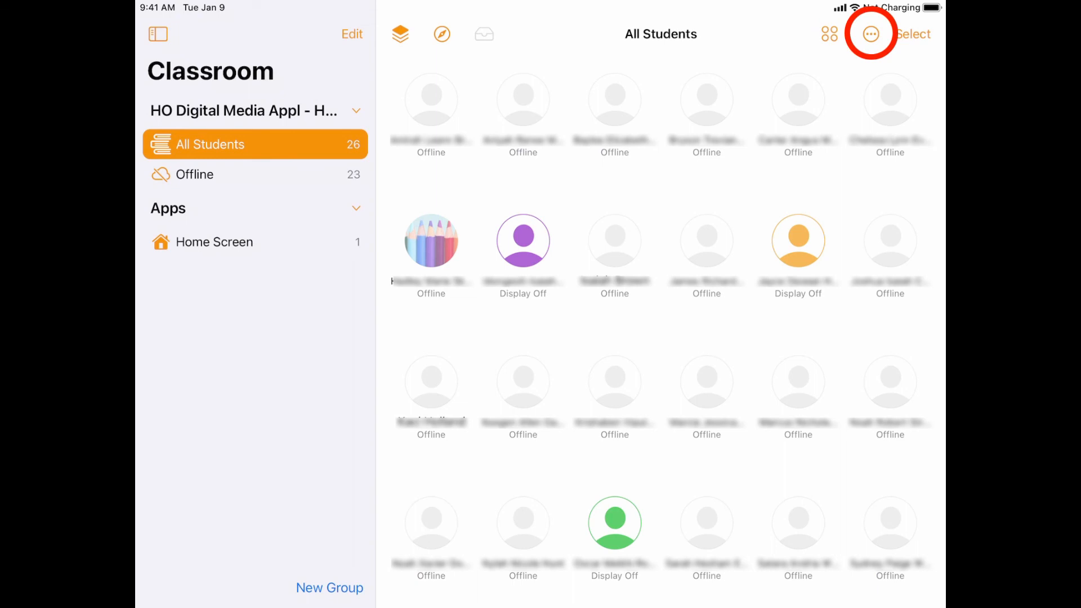
pyautogui.click(871, 34)
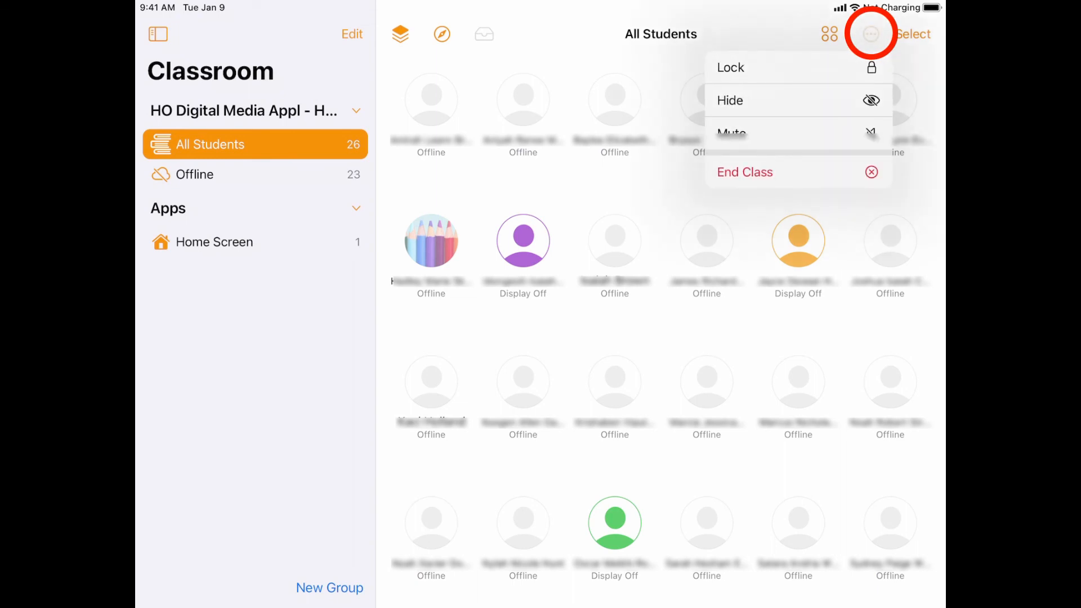